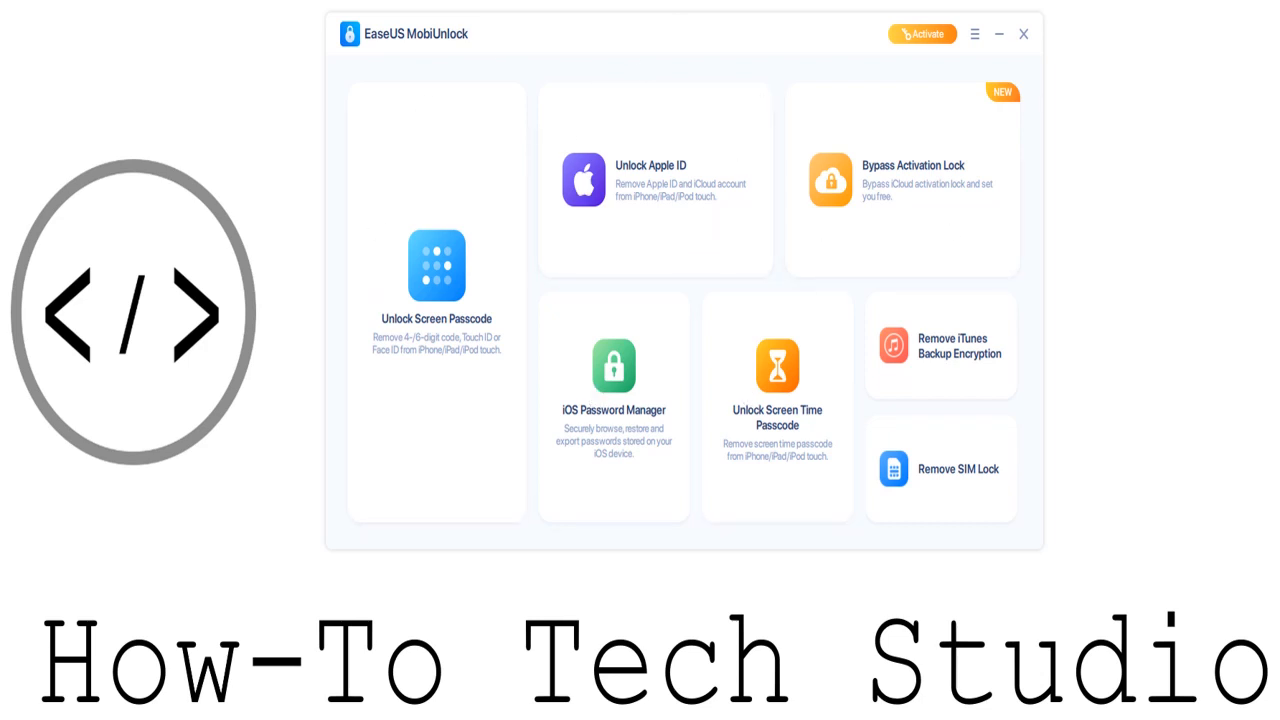
mouse_move(773, 75)
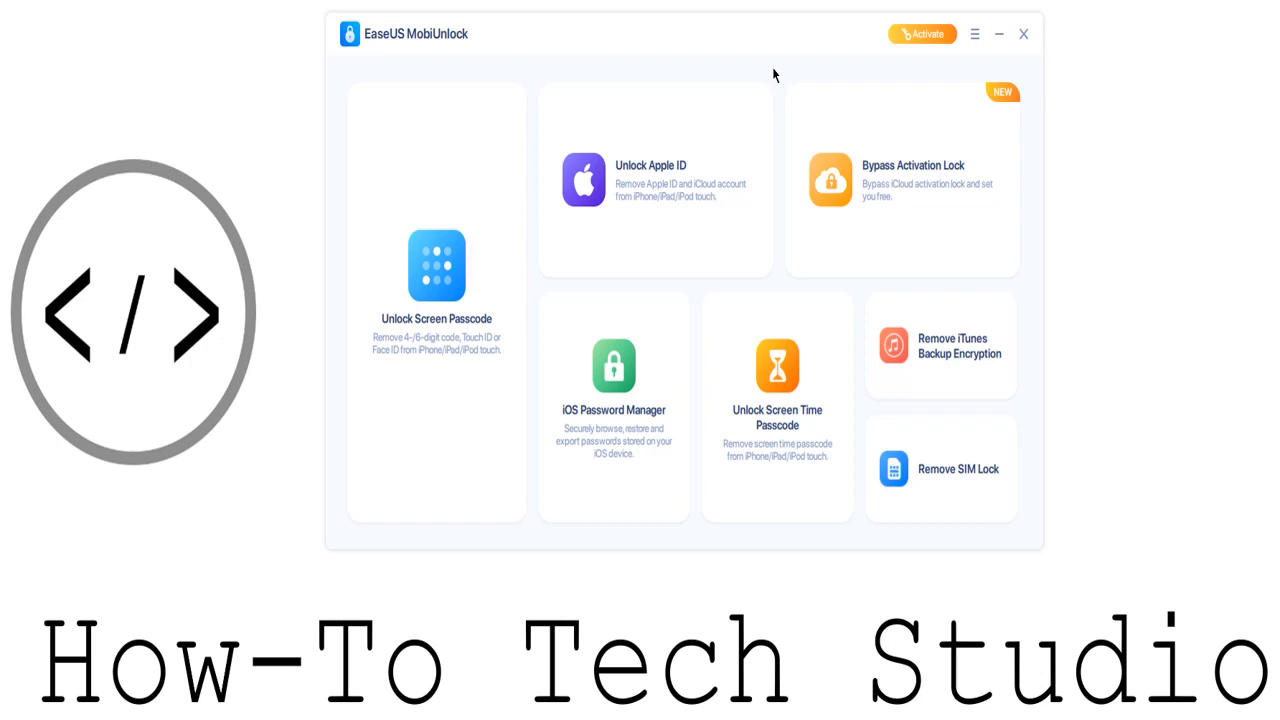
mouse_move(472, 337)
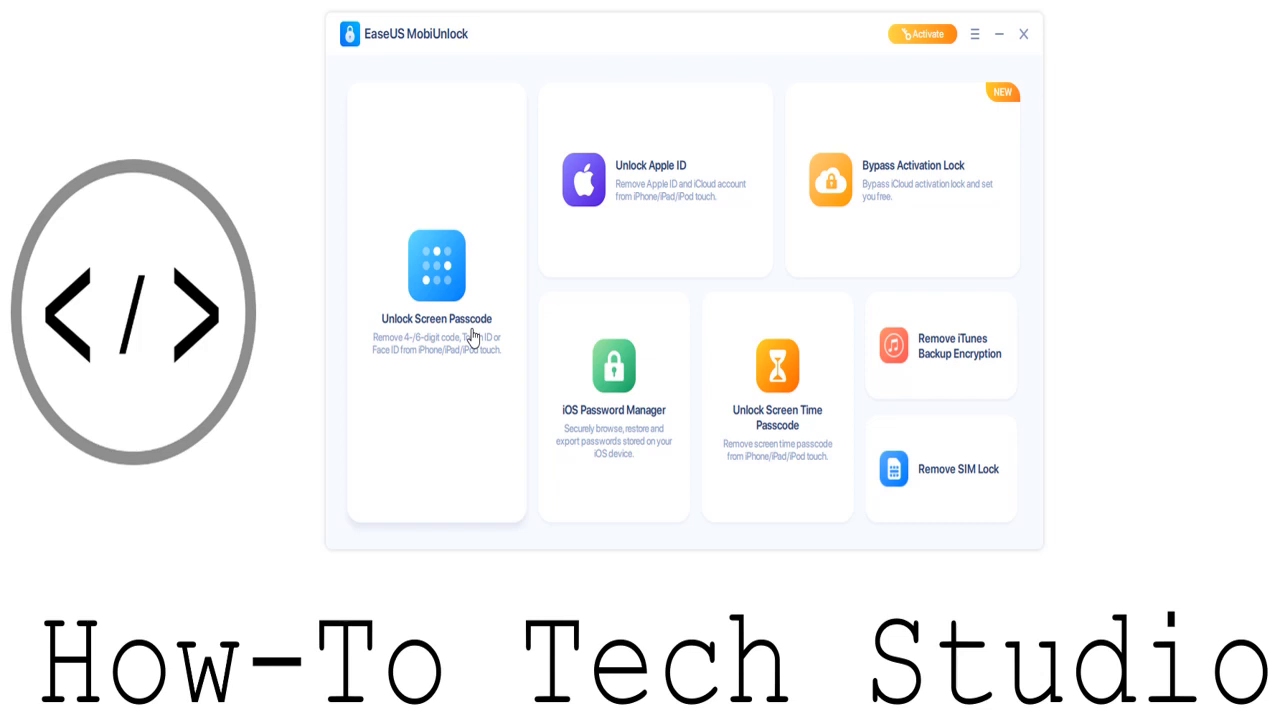
Step: Start Unlock Screen Passcode for the iPhone 6s, view the iOS 15.7.9 firmware step, and return to its start page
left_click(436, 290)
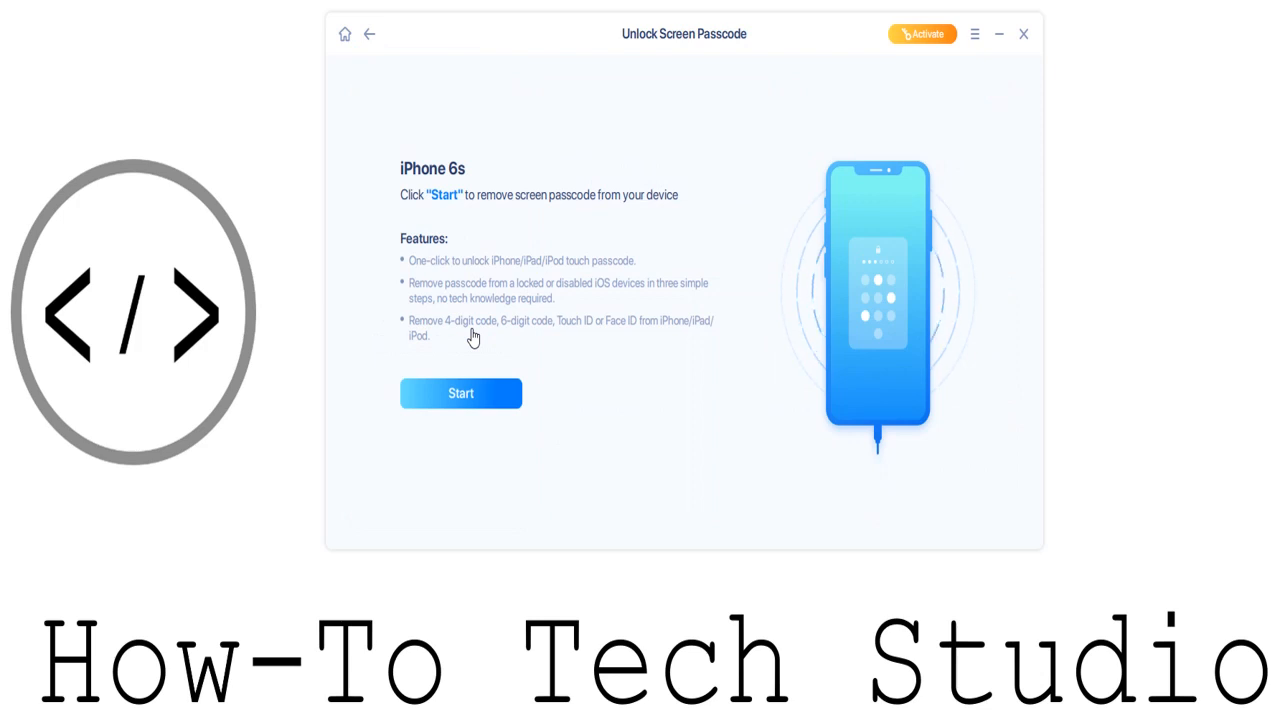
mouse_move(481, 378)
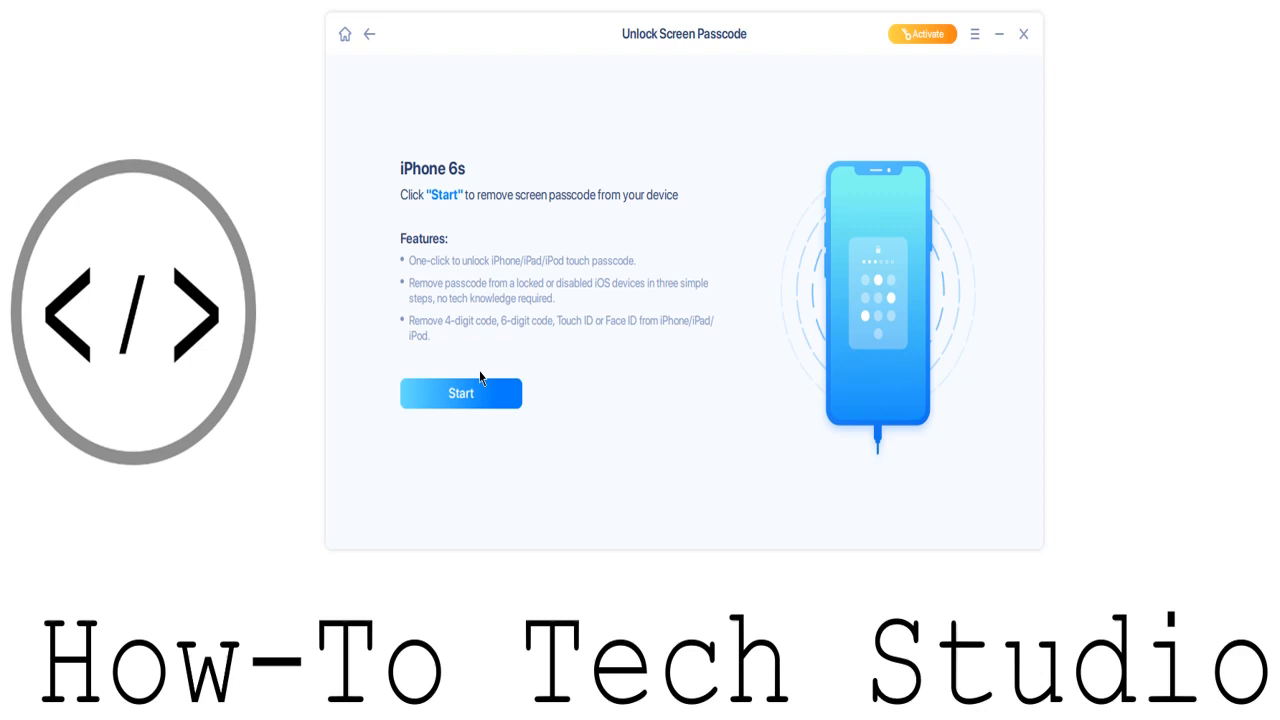
left_click(460, 392)
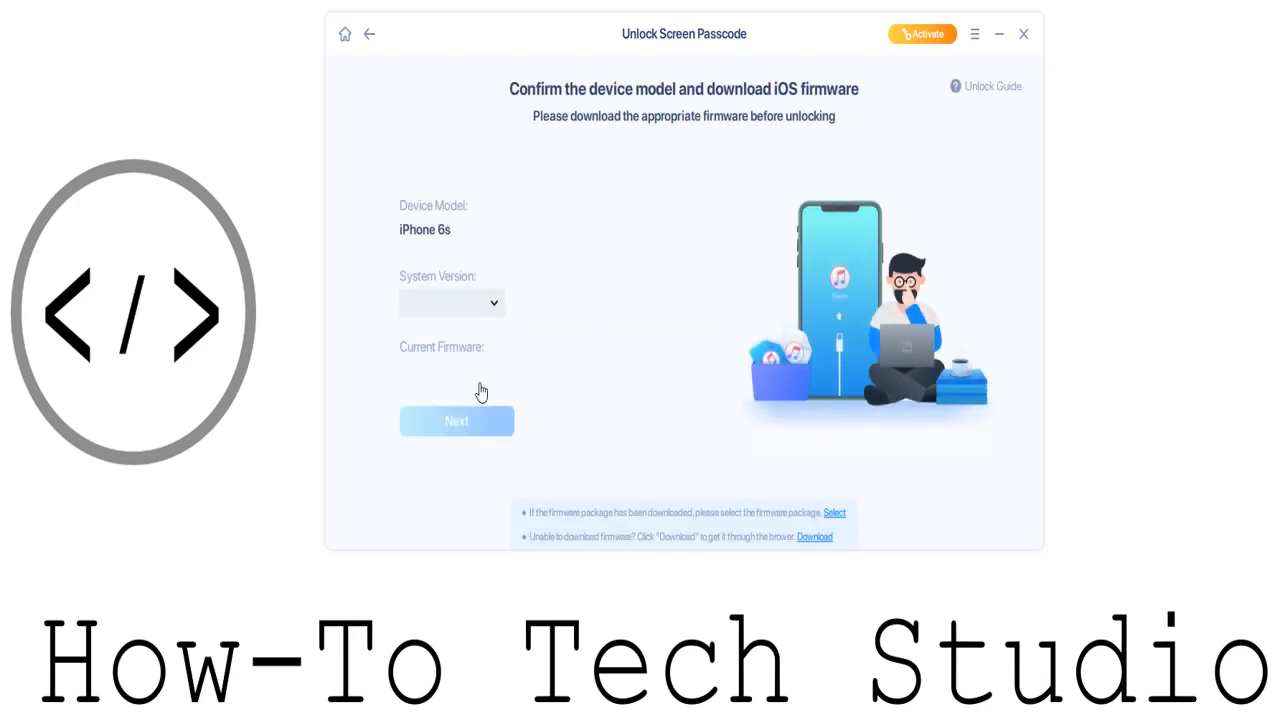
left_click(451, 303)
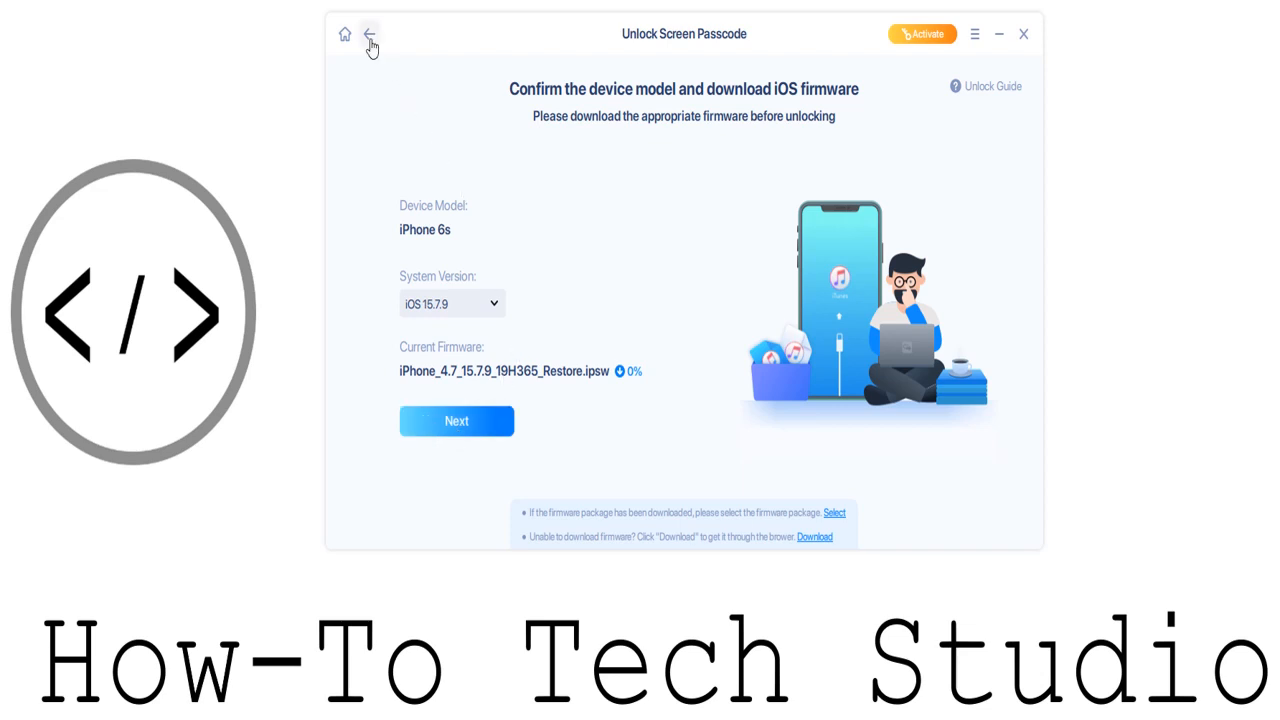
left_click(369, 34)
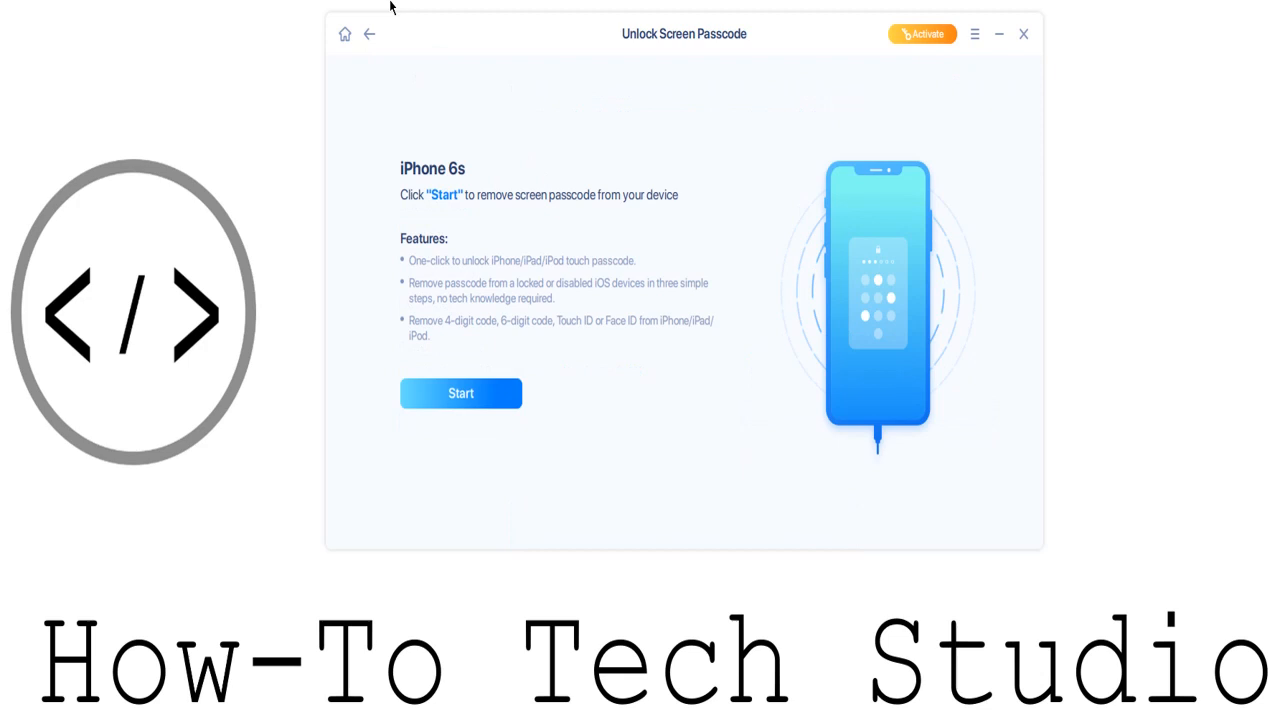
Step: Return to the home screen and enter Unlock Apple ID for the connected iPhone 6s
left_click(369, 33)
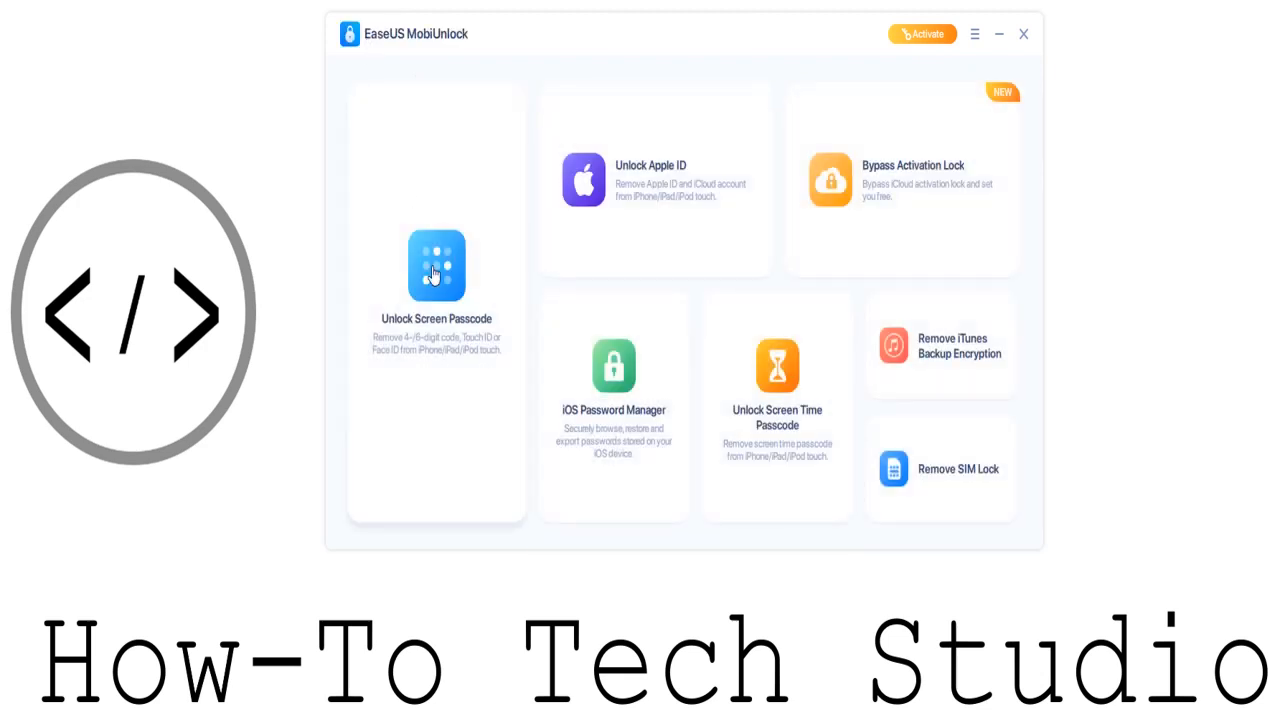
mouse_move(679, 178)
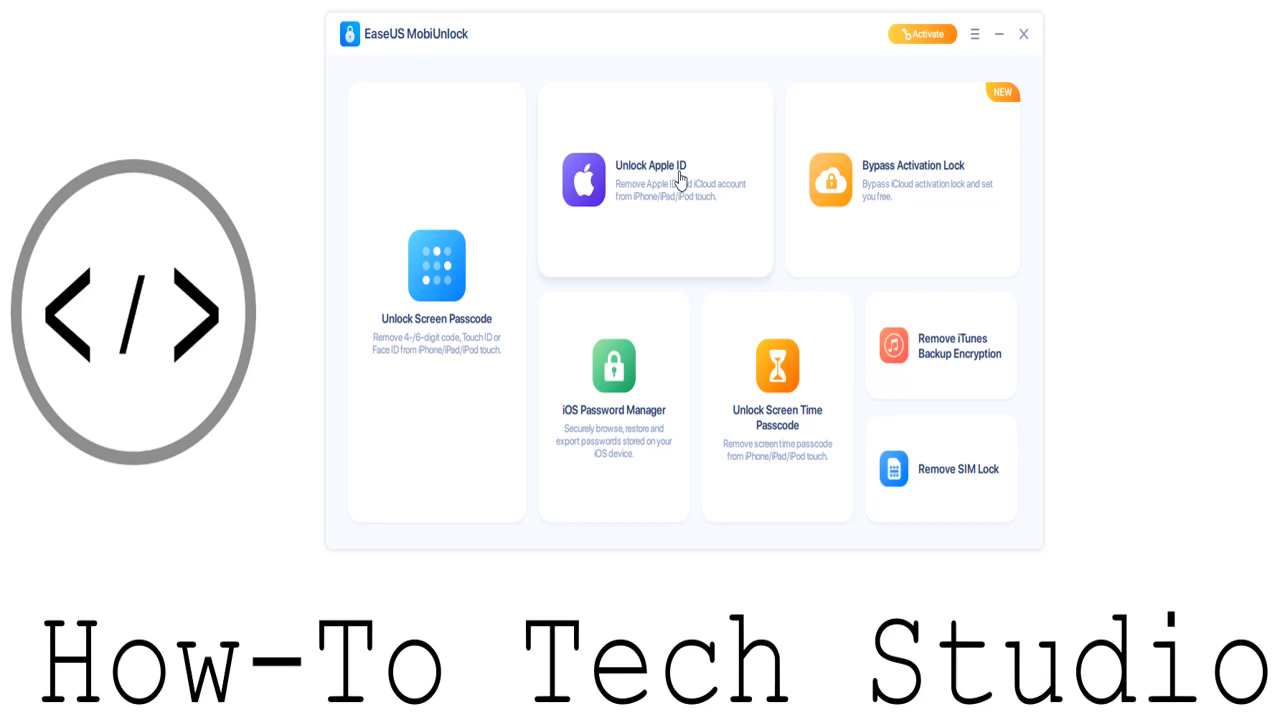
mouse_move(724, 217)
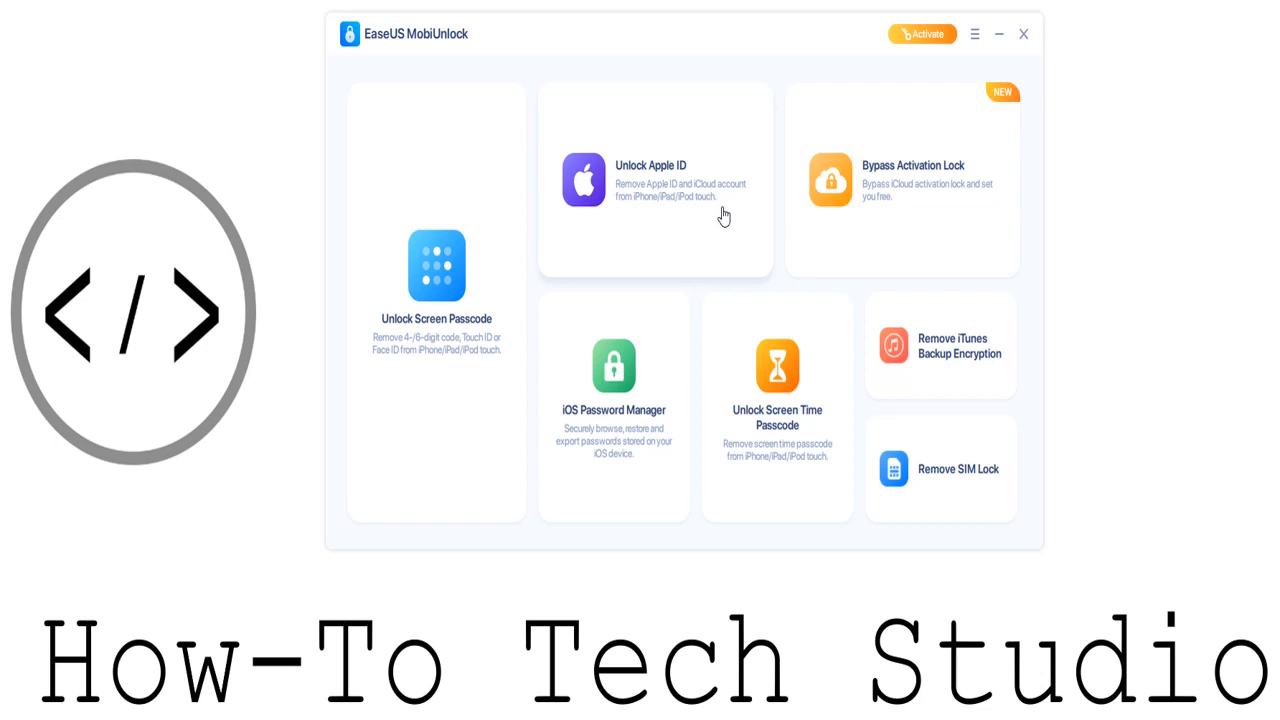
mouse_move(853, 200)
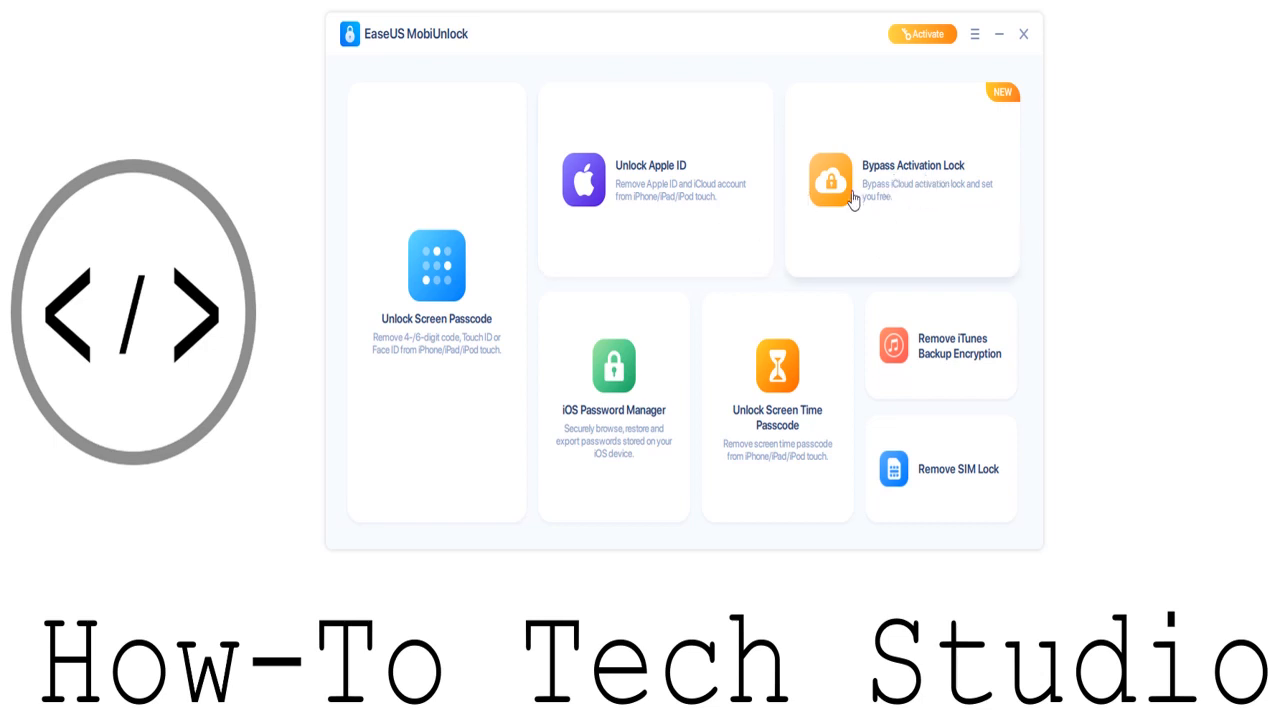
mouse_move(735, 198)
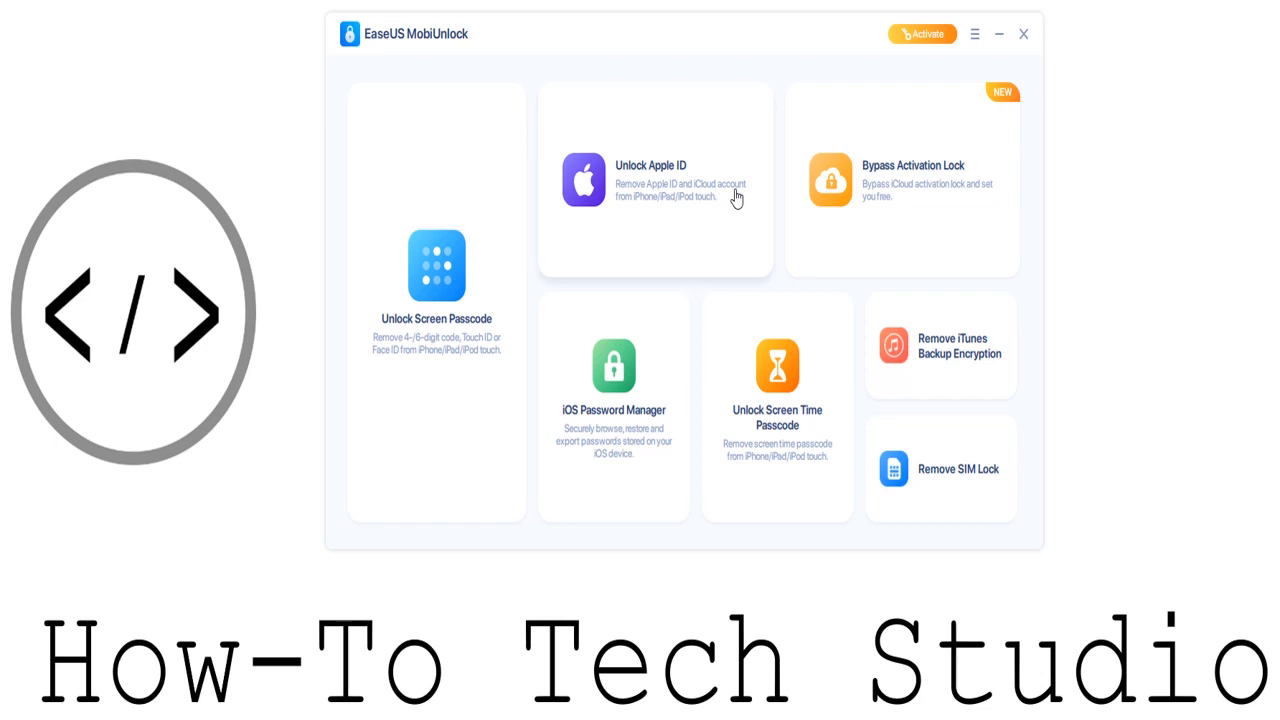
left_click(655, 180)
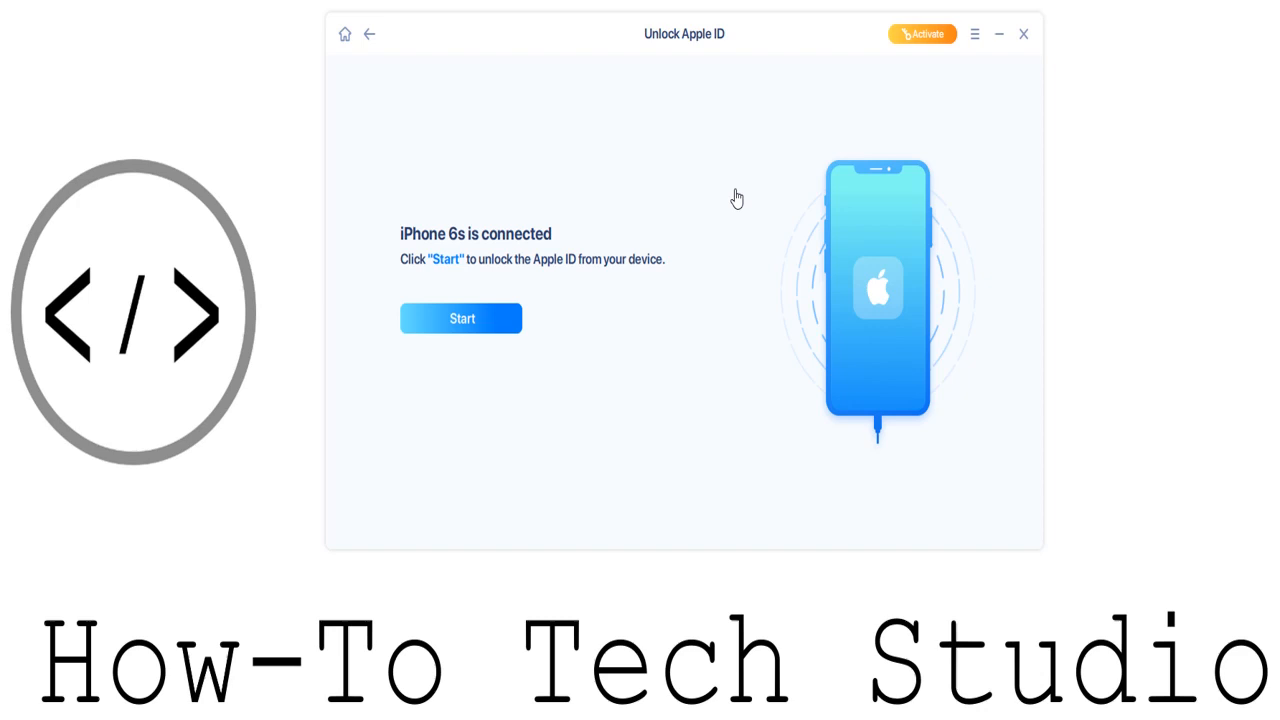
Step: Start the Apple ID unlock, accept the cannot-be-unlocked error, landing back on the home cards
left_click(461, 318)
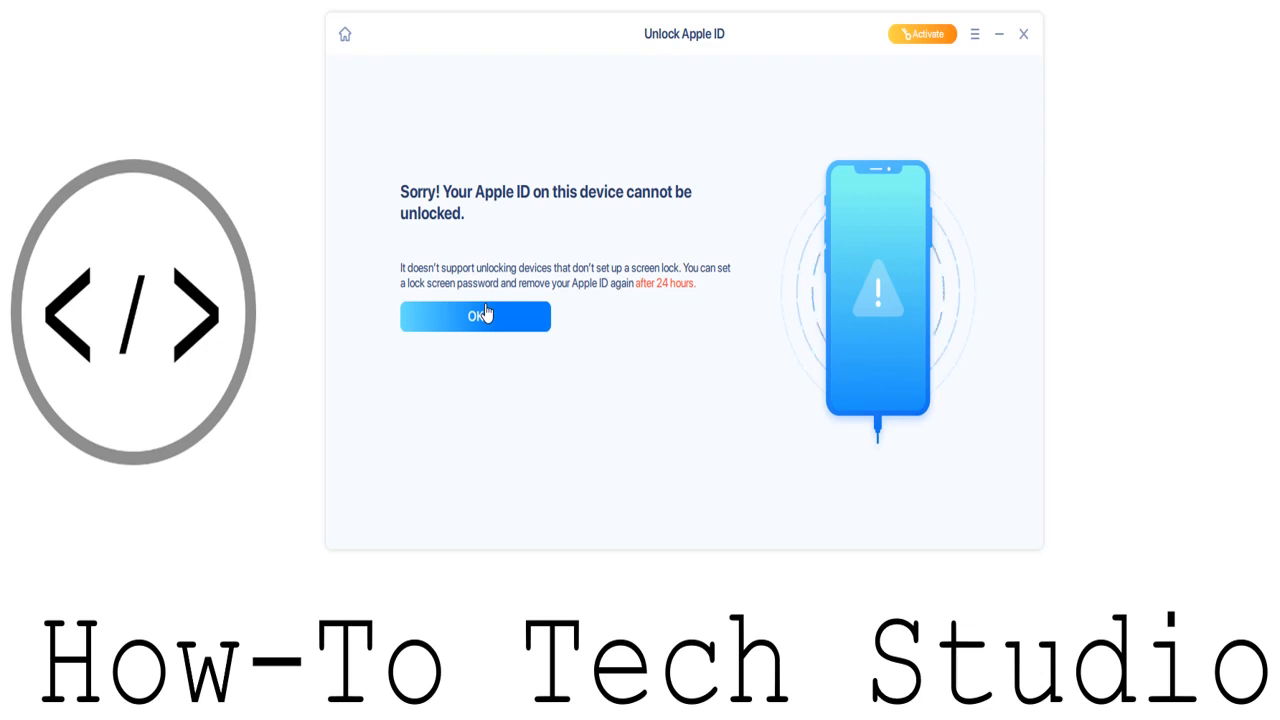
mouse_move(450, 251)
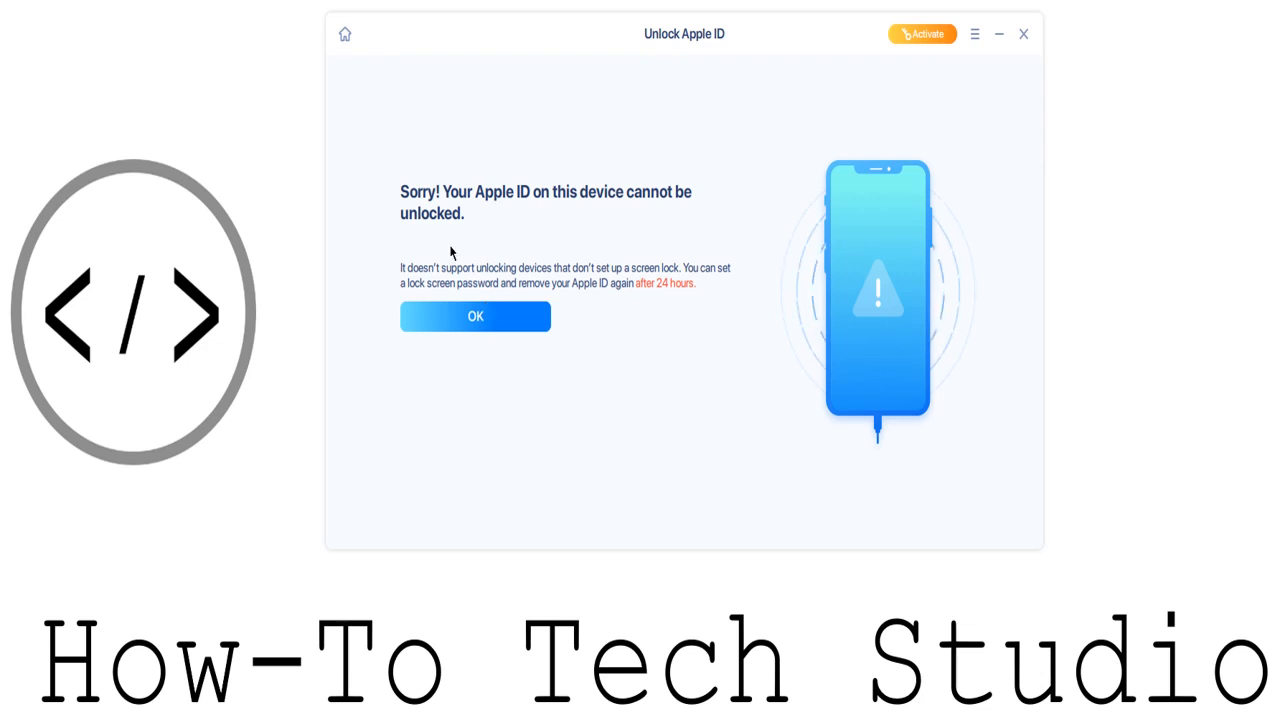
mouse_move(564, 231)
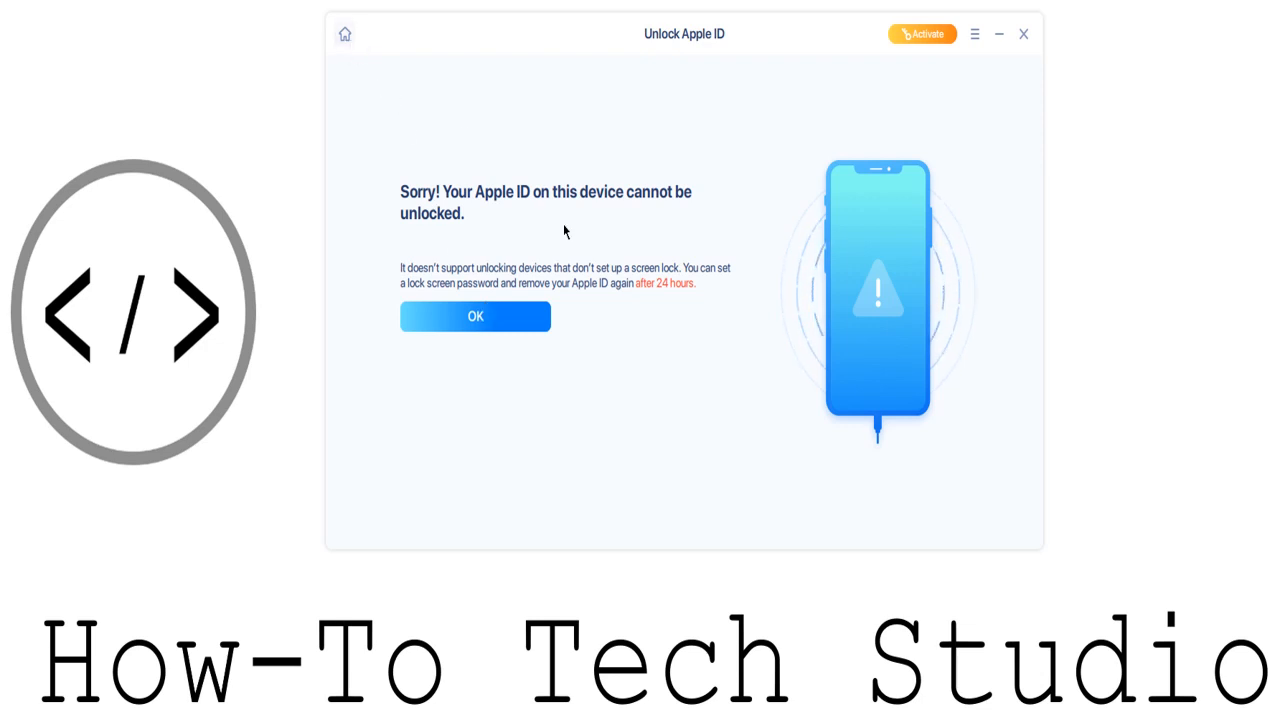
left_click(475, 316)
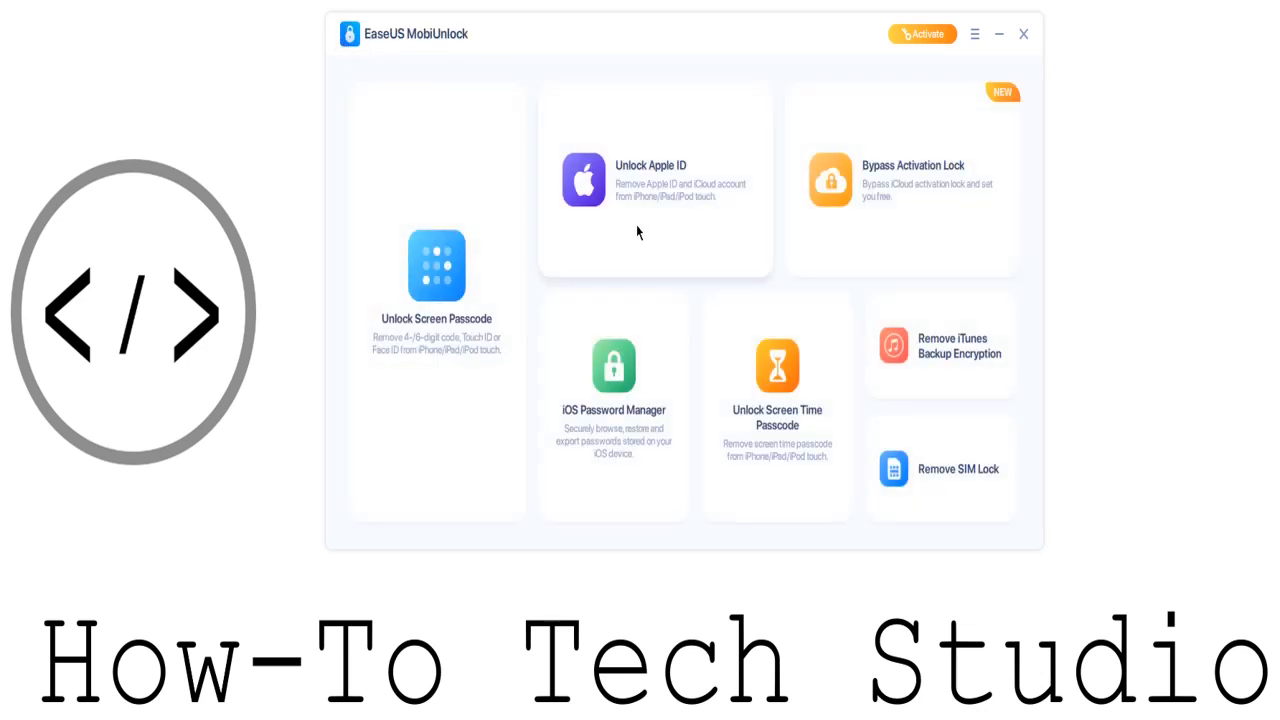
mouse_move(651, 373)
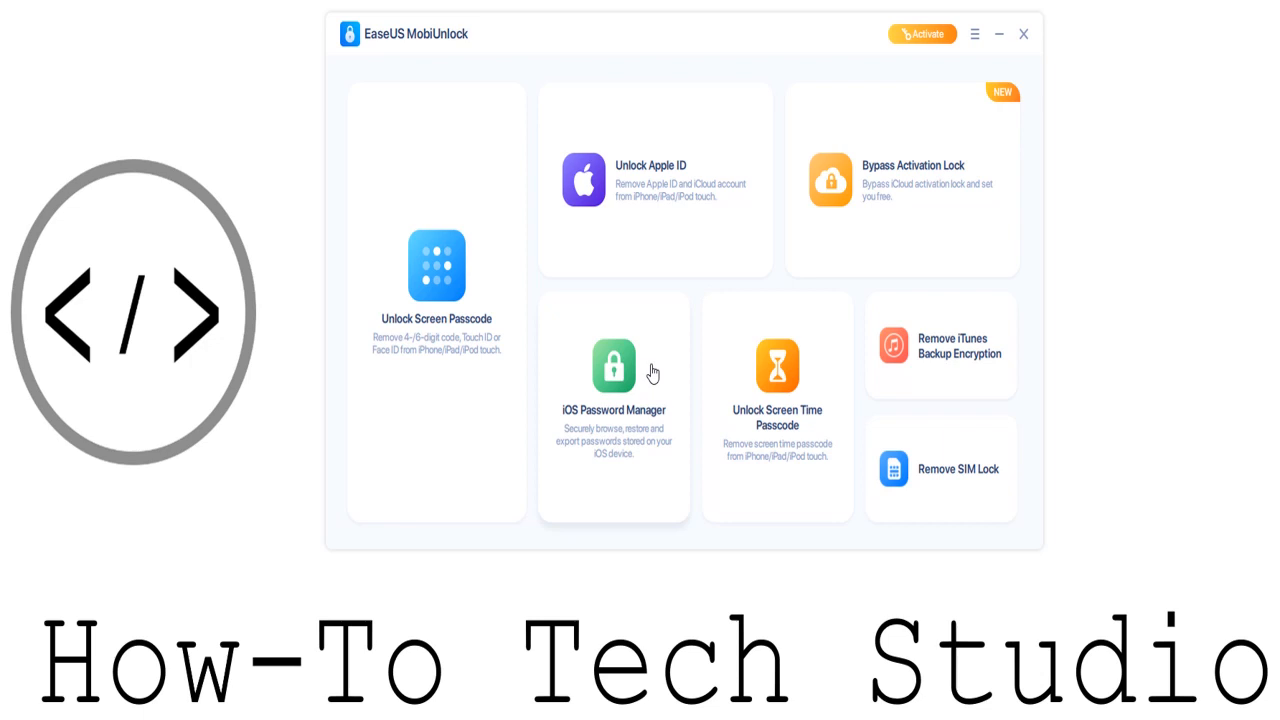
left_click(613, 370)
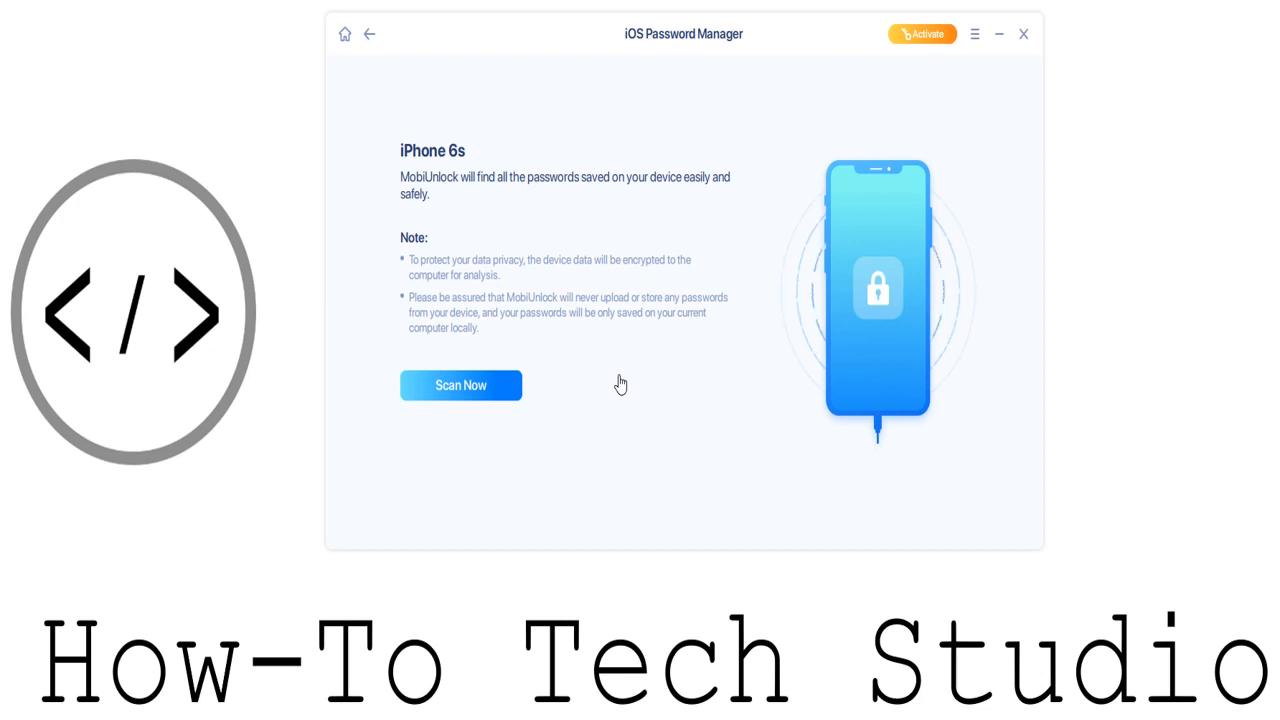
mouse_move(490, 238)
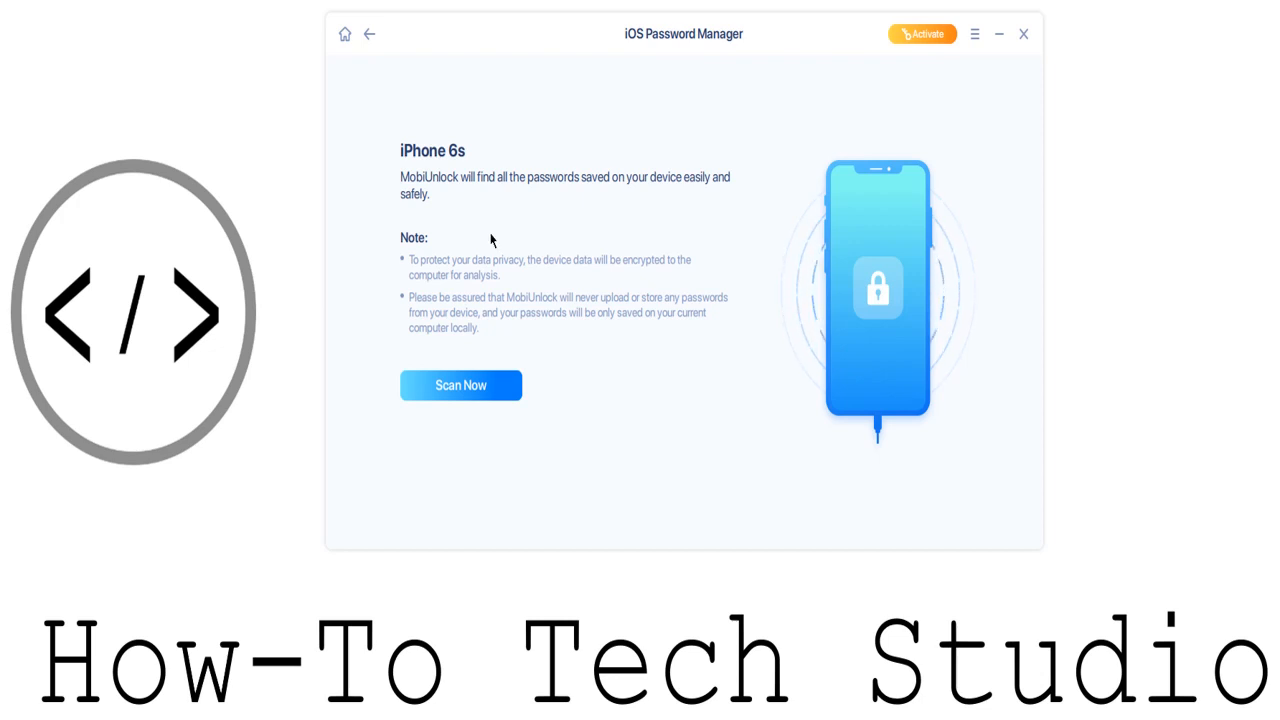
left_click(369, 34)
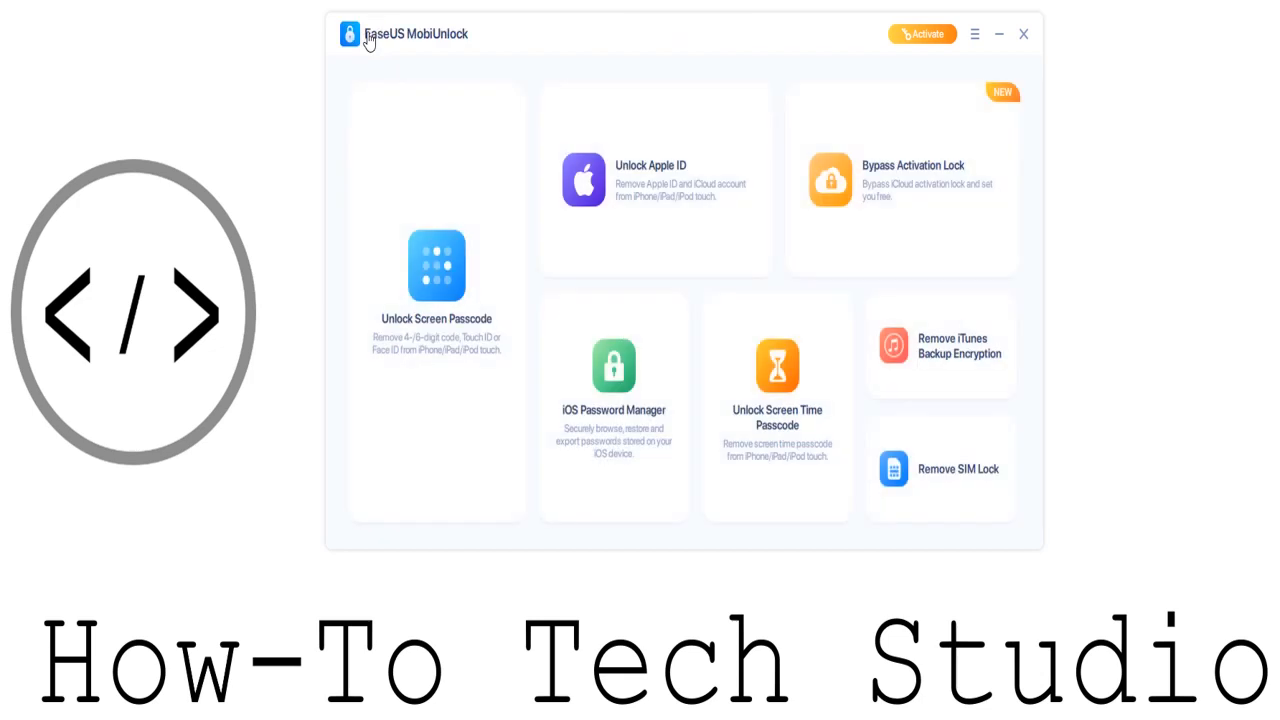
mouse_move(948, 497)
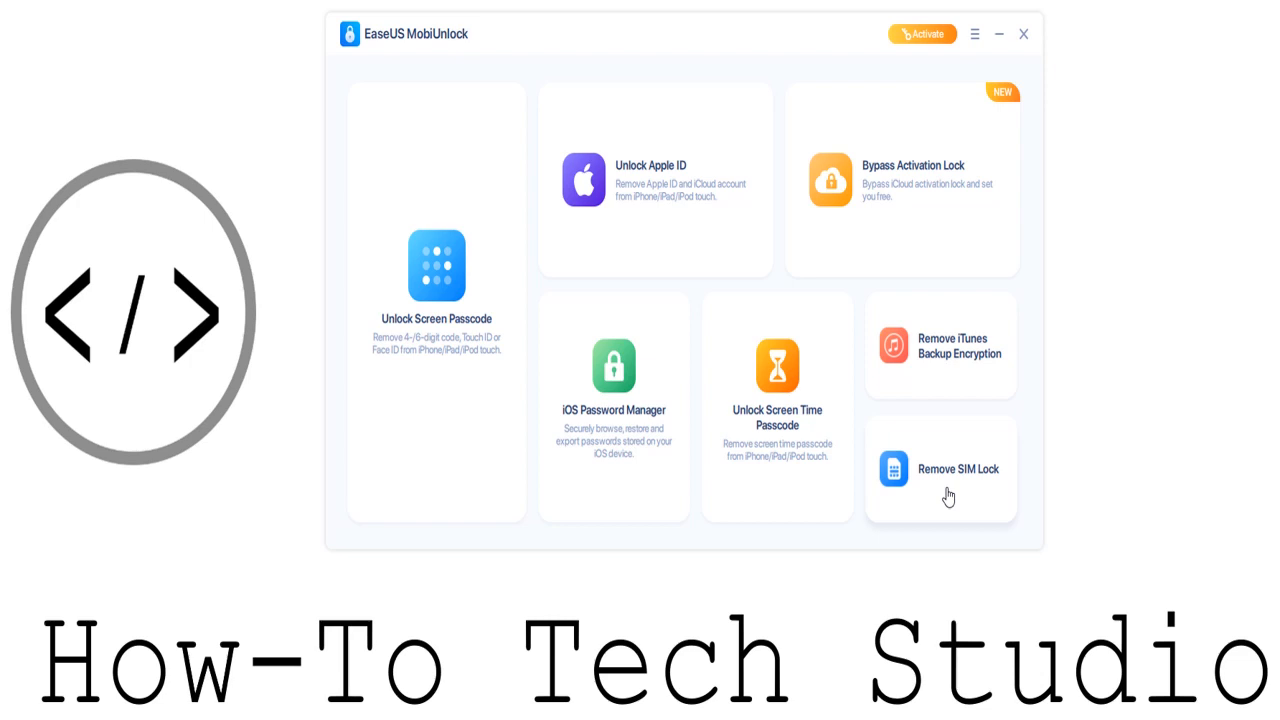
left_click(940, 468)
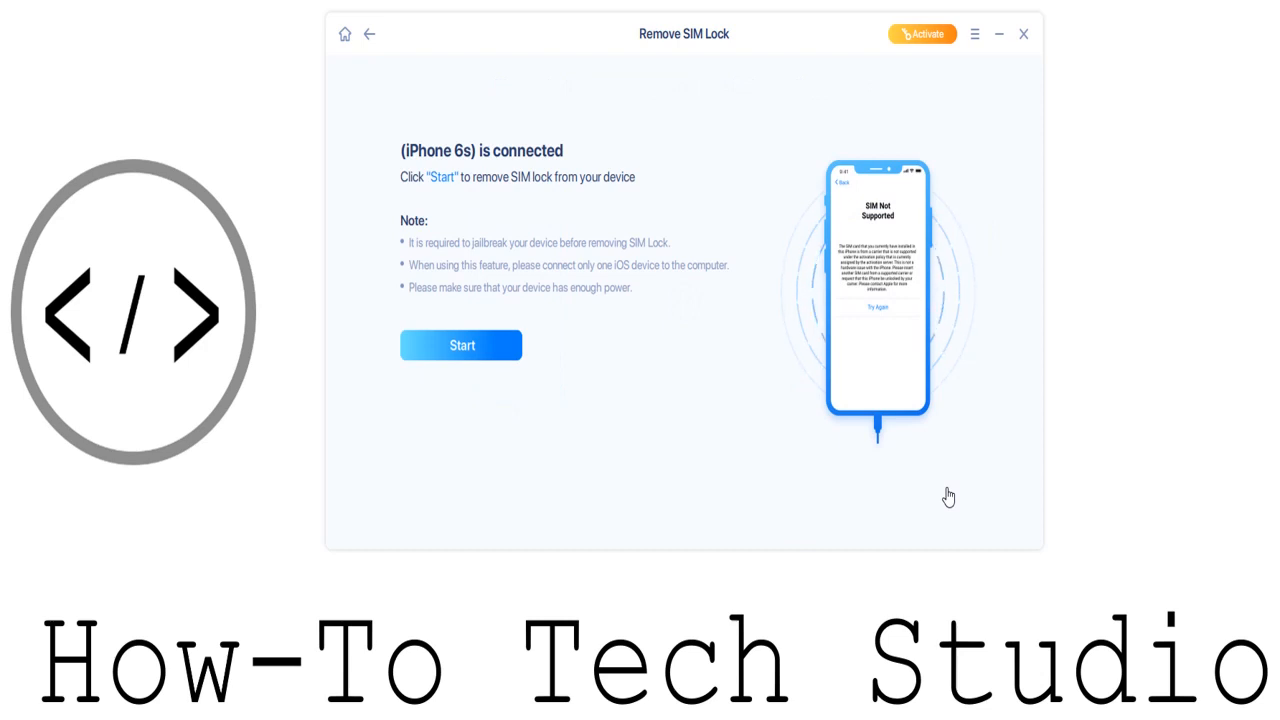
left_click(368, 33)
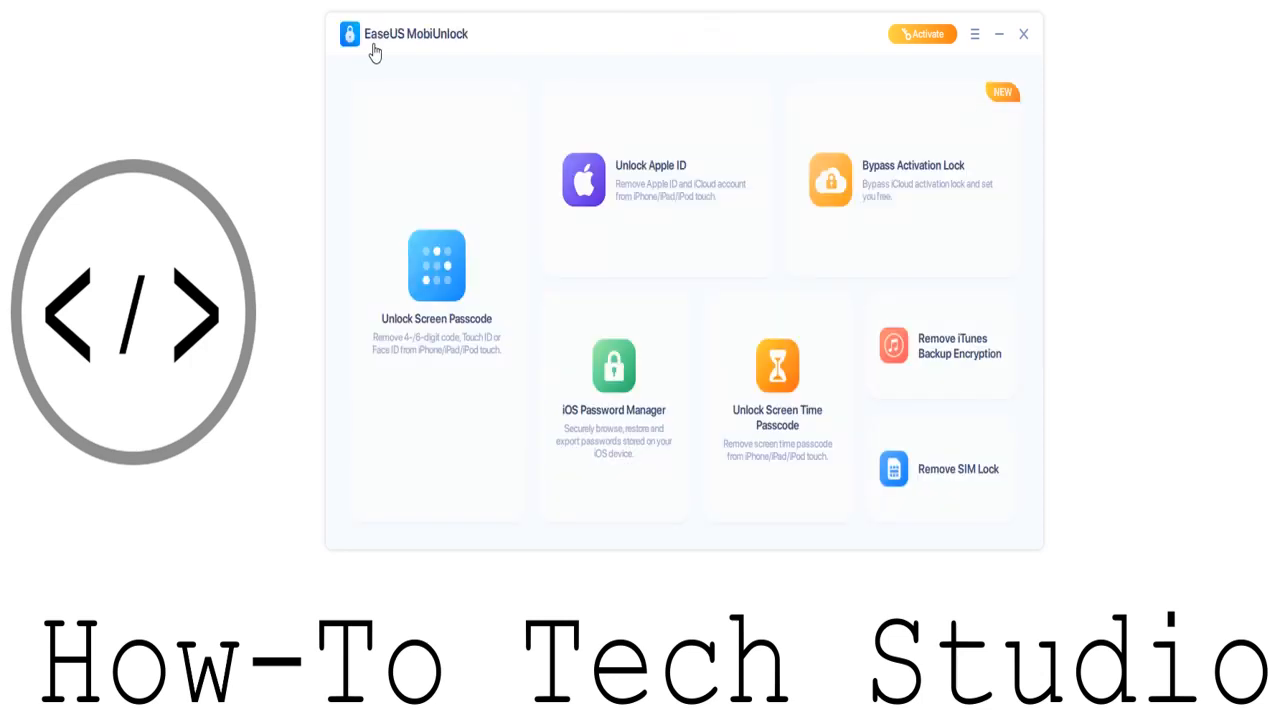
mouse_move(783, 287)
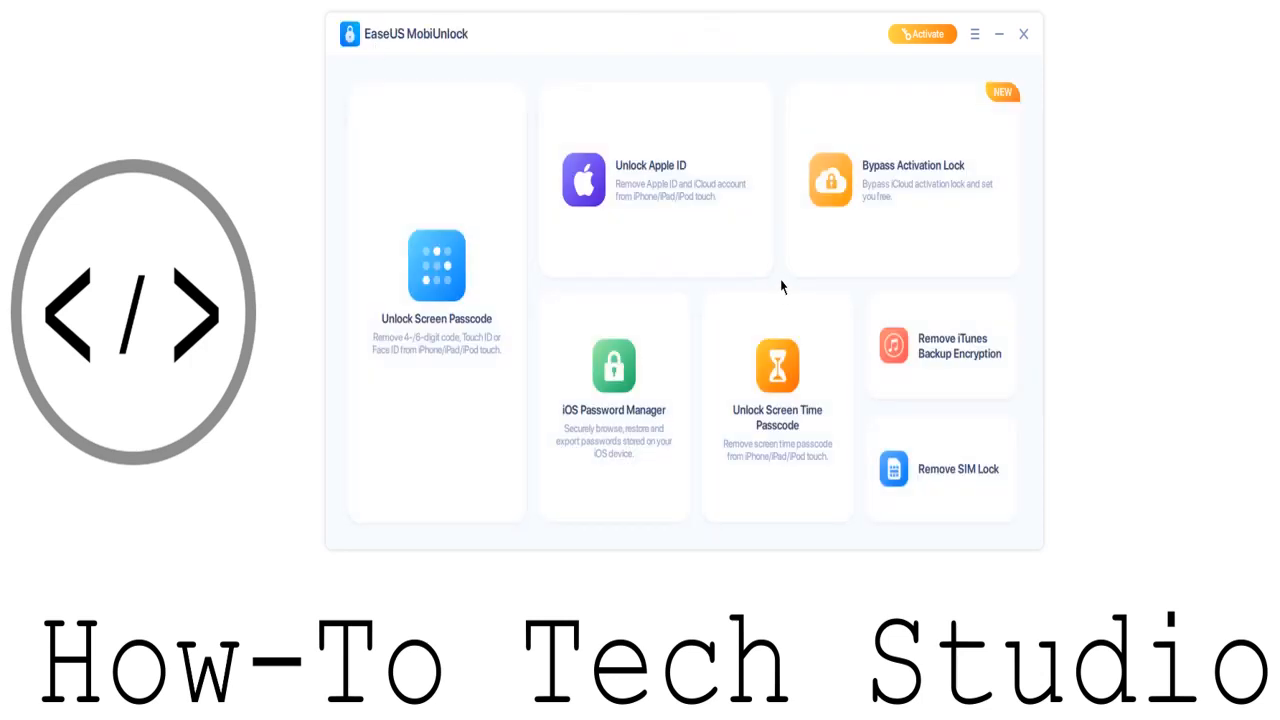